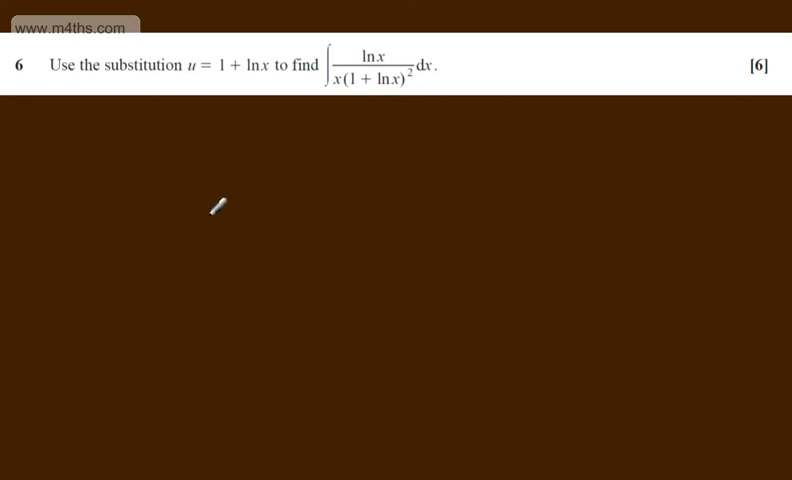
{"action": "mouse_move", "coordinate": [113, 60]}
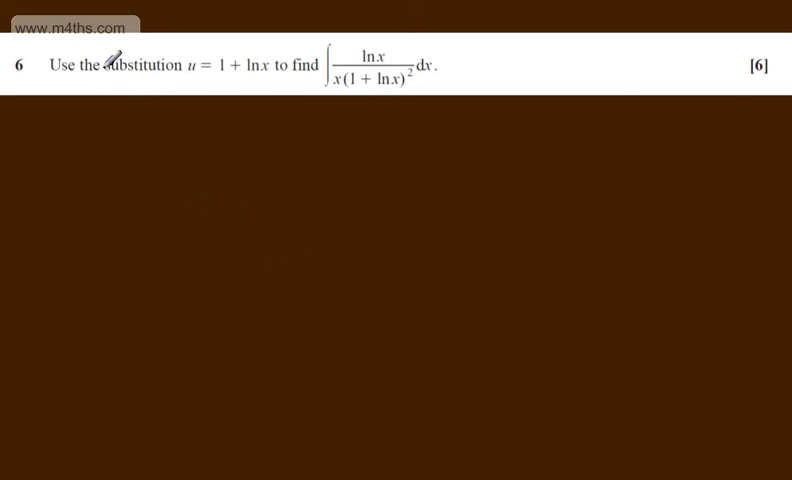
{"action": "mouse_move", "coordinate": [178, 50]}
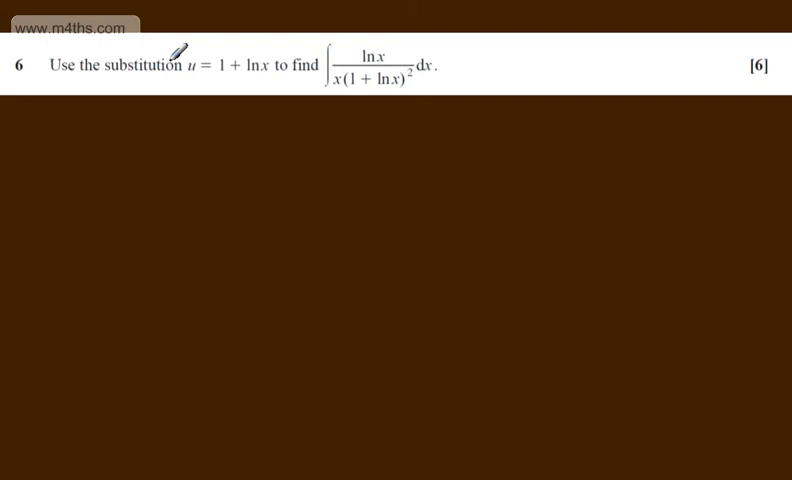
{"action": "mouse_move", "coordinate": [253, 59]}
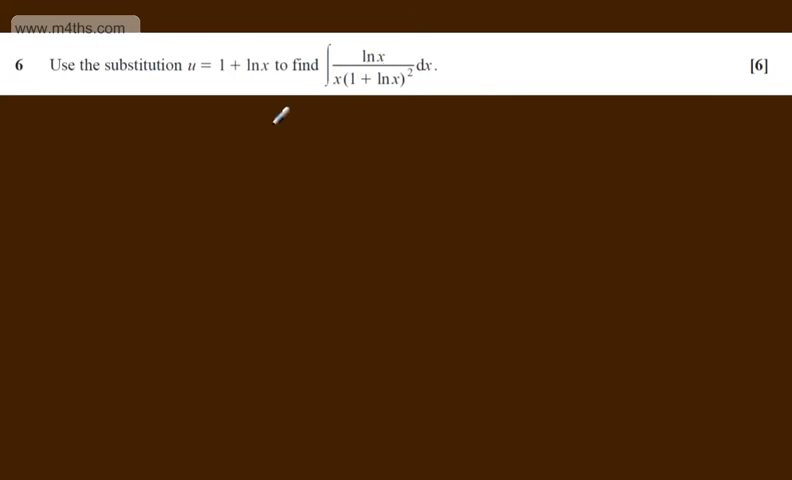
{"action": "mouse_move", "coordinate": [303, 30]}
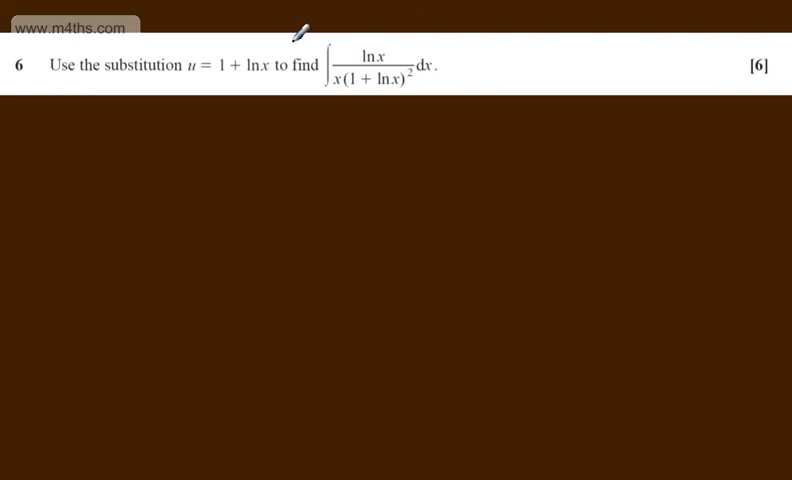
{"action": "mouse_move", "coordinate": [424, 63]}
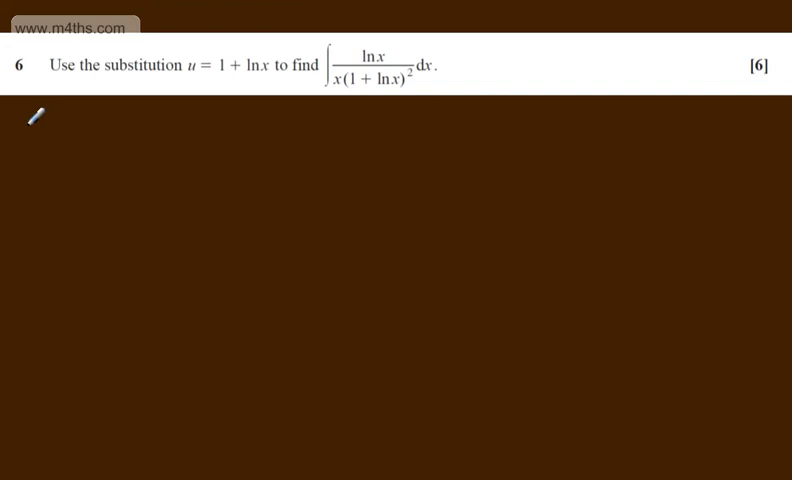
Write the substitution u = 1 + ln x on the board
{"action": "type", "text": "u="}
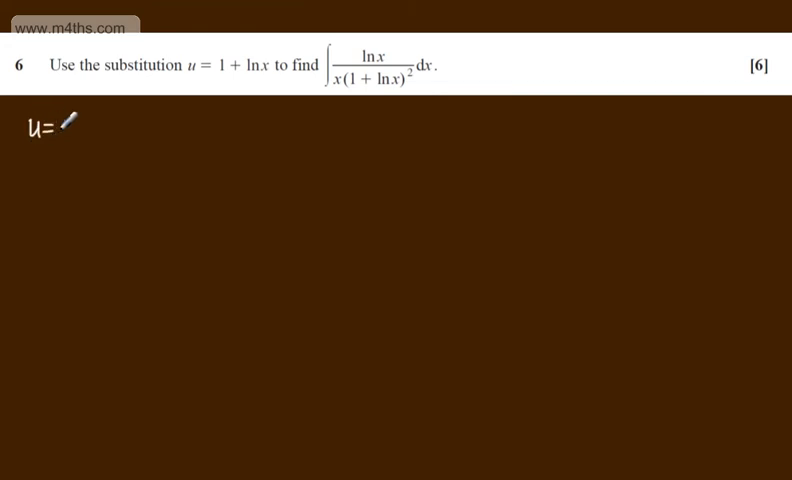
{"action": "type", "text": "1 +"}
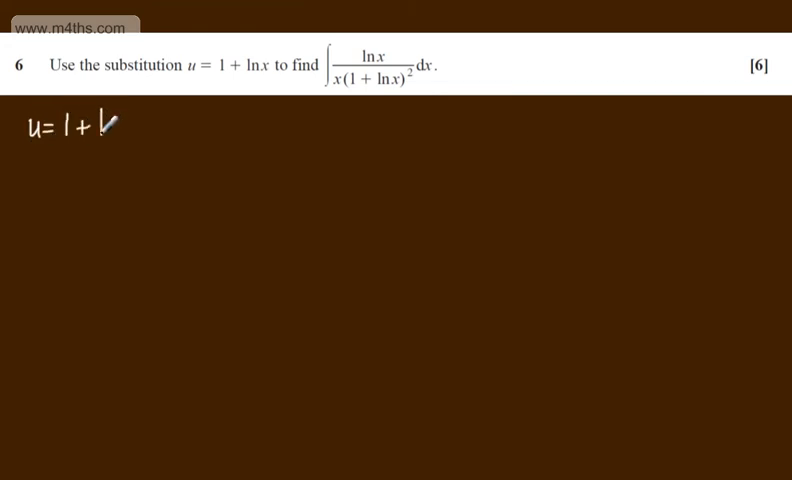
{"action": "type", "text": "ln x"}
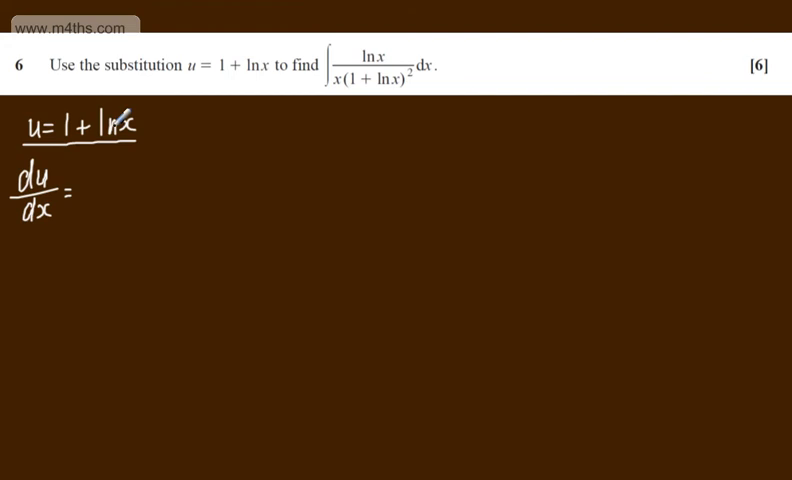
{"action": "mouse_move", "coordinate": [97, 190]}
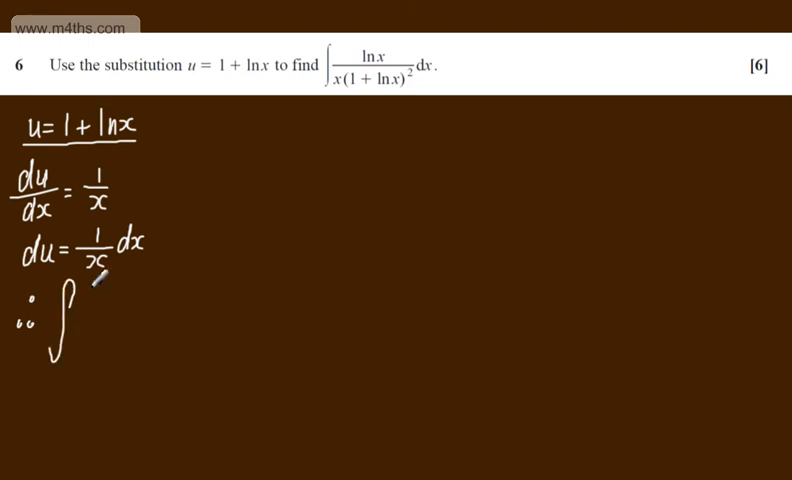
Write ln x as the numerator of the rewritten integral
{"action": "type", "text": "lnx"}
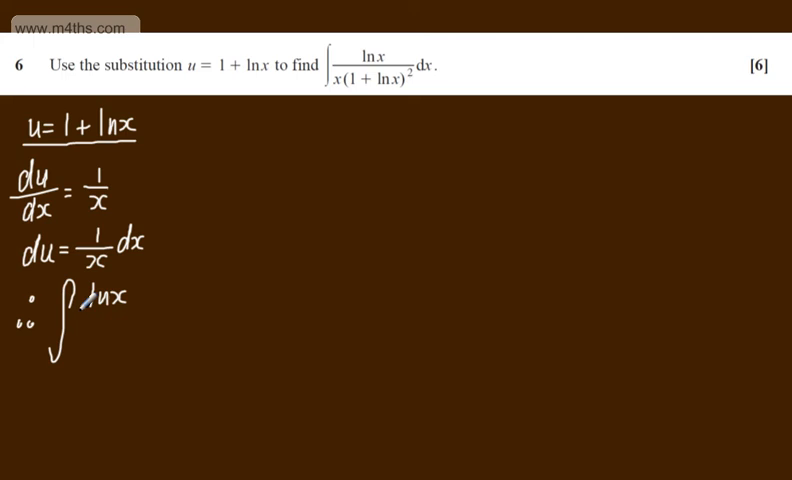
{"action": "mouse_move", "coordinate": [110, 320]}
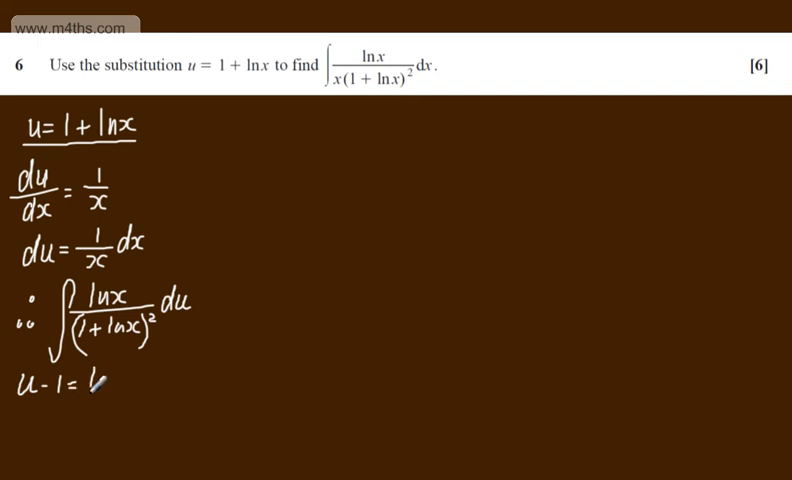
Complete u − 1 = ln x, then write u = 1 + ln x on the next line
{"action": "type", "text": "lnx"}
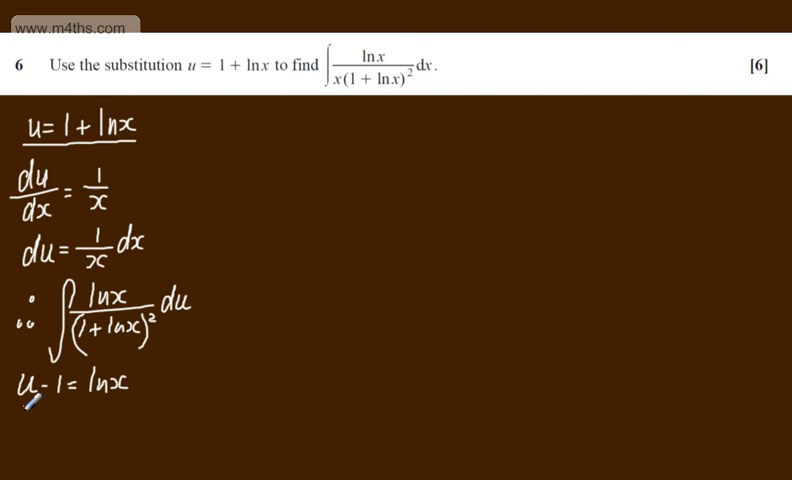
{"action": "left_click", "coordinate": [70, 410]}
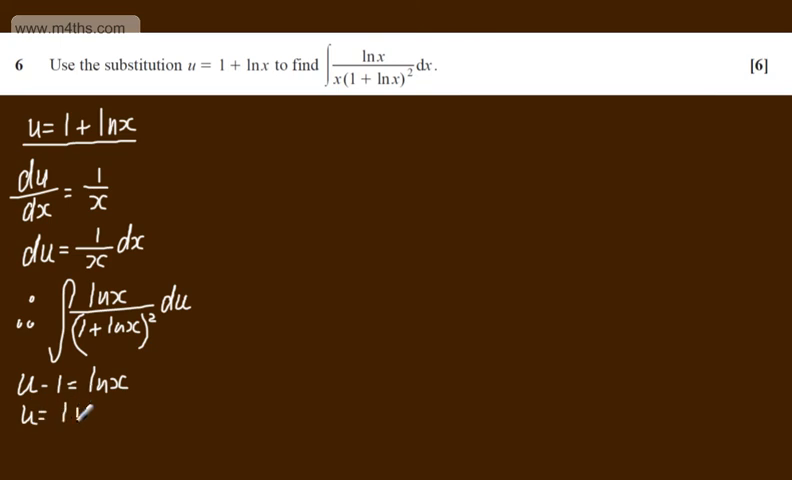
{"action": "type", "text": "+ lnx"}
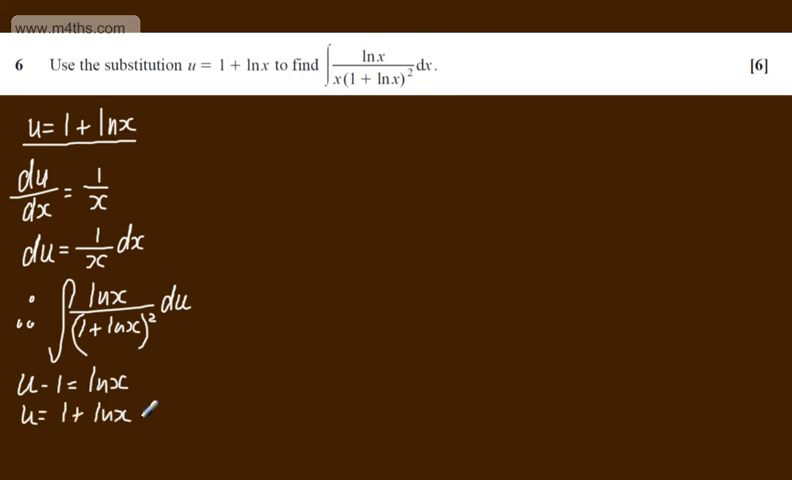